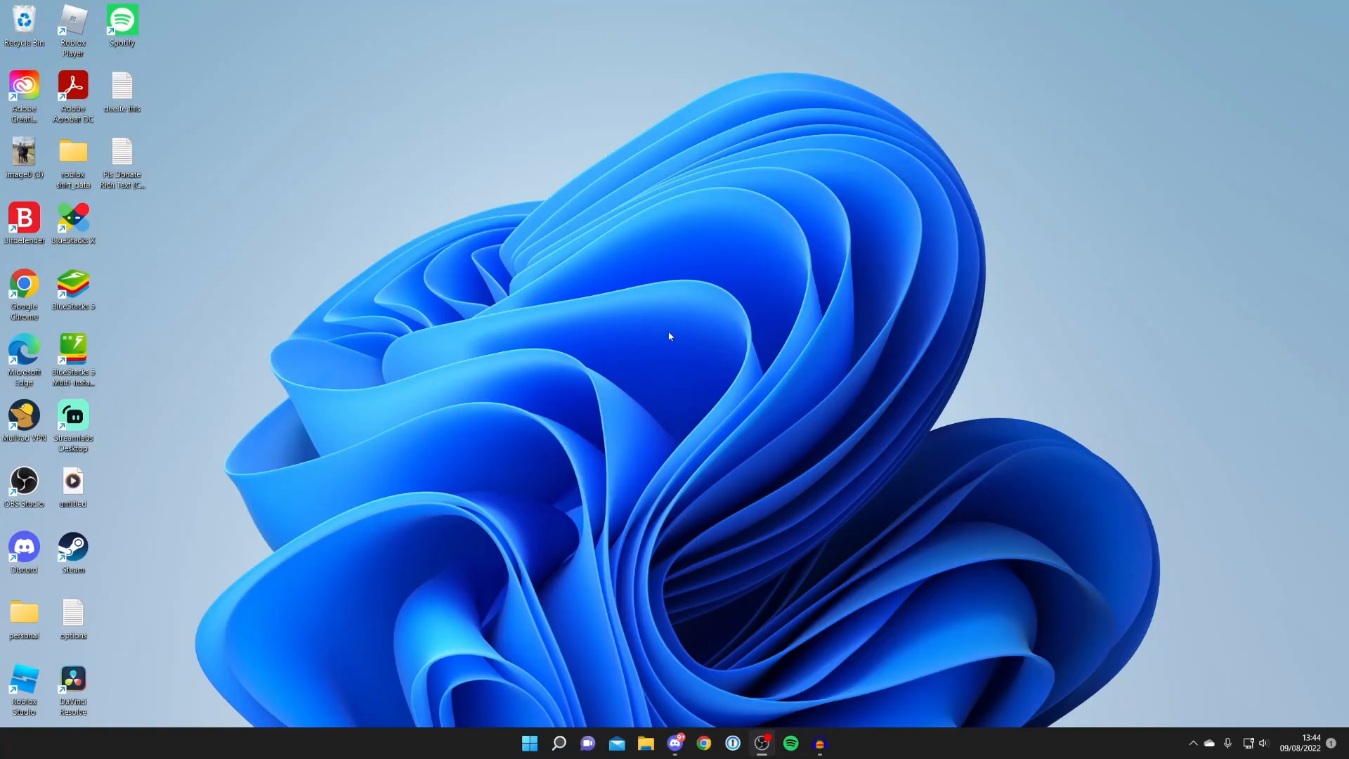
pyautogui.moveTo(474, 316)
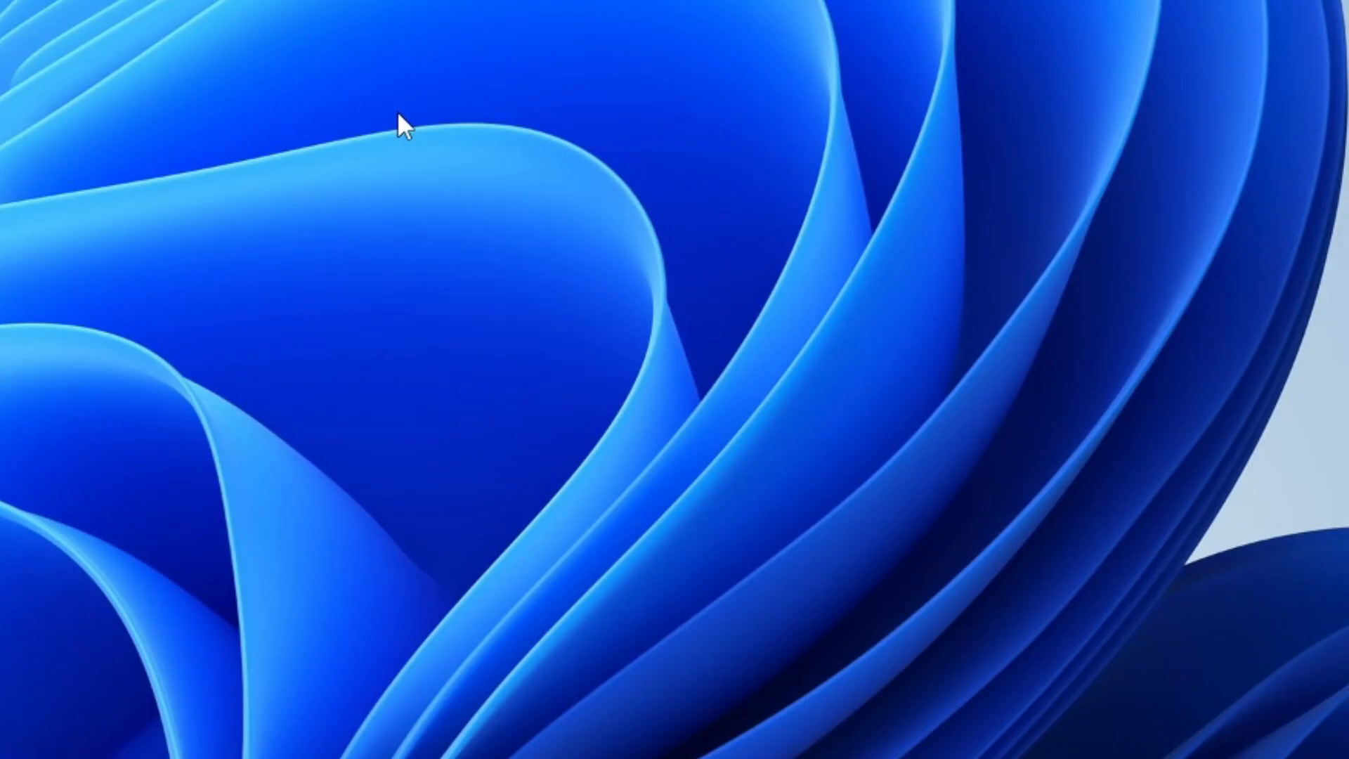
# Step: Reach Display settings from the desktop's right-click menu
pyautogui.rightClick(405, 125)
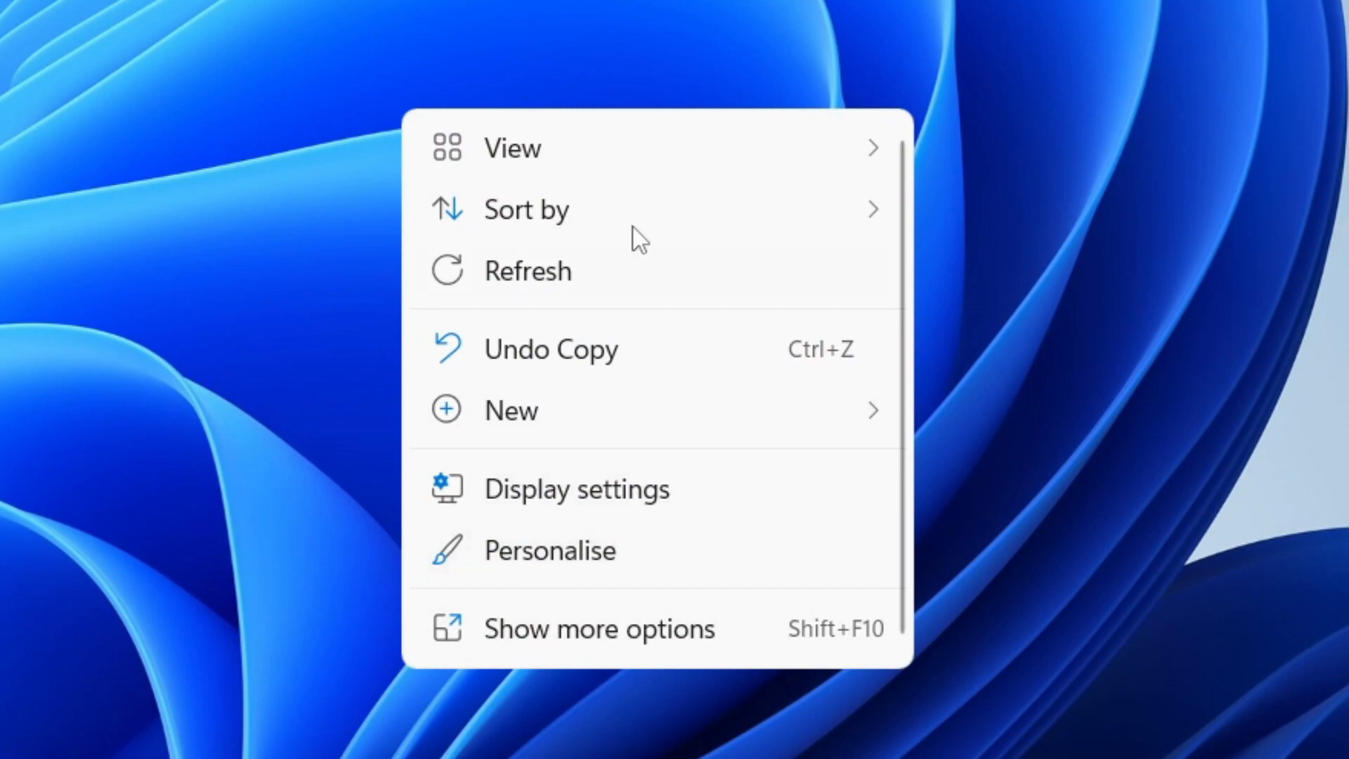
pyautogui.moveTo(573, 488)
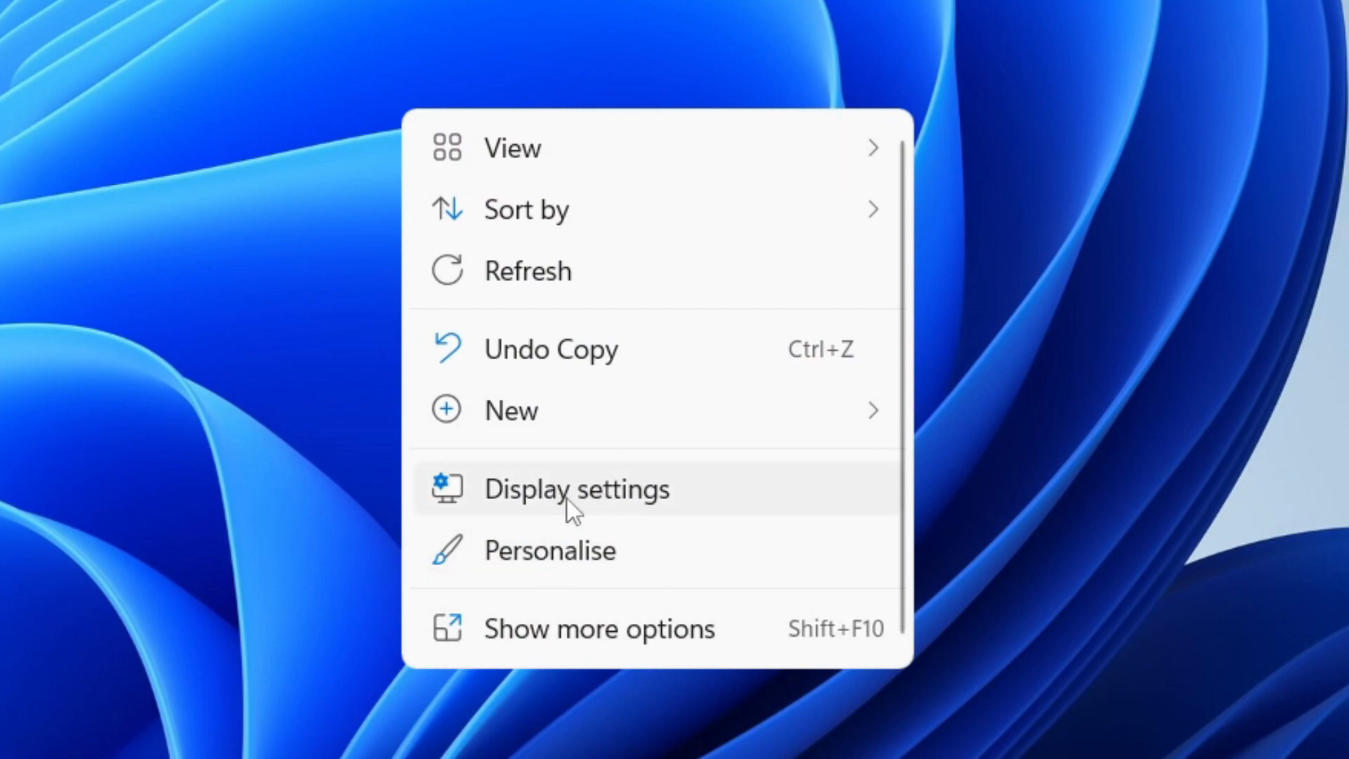
pyautogui.click(574, 487)
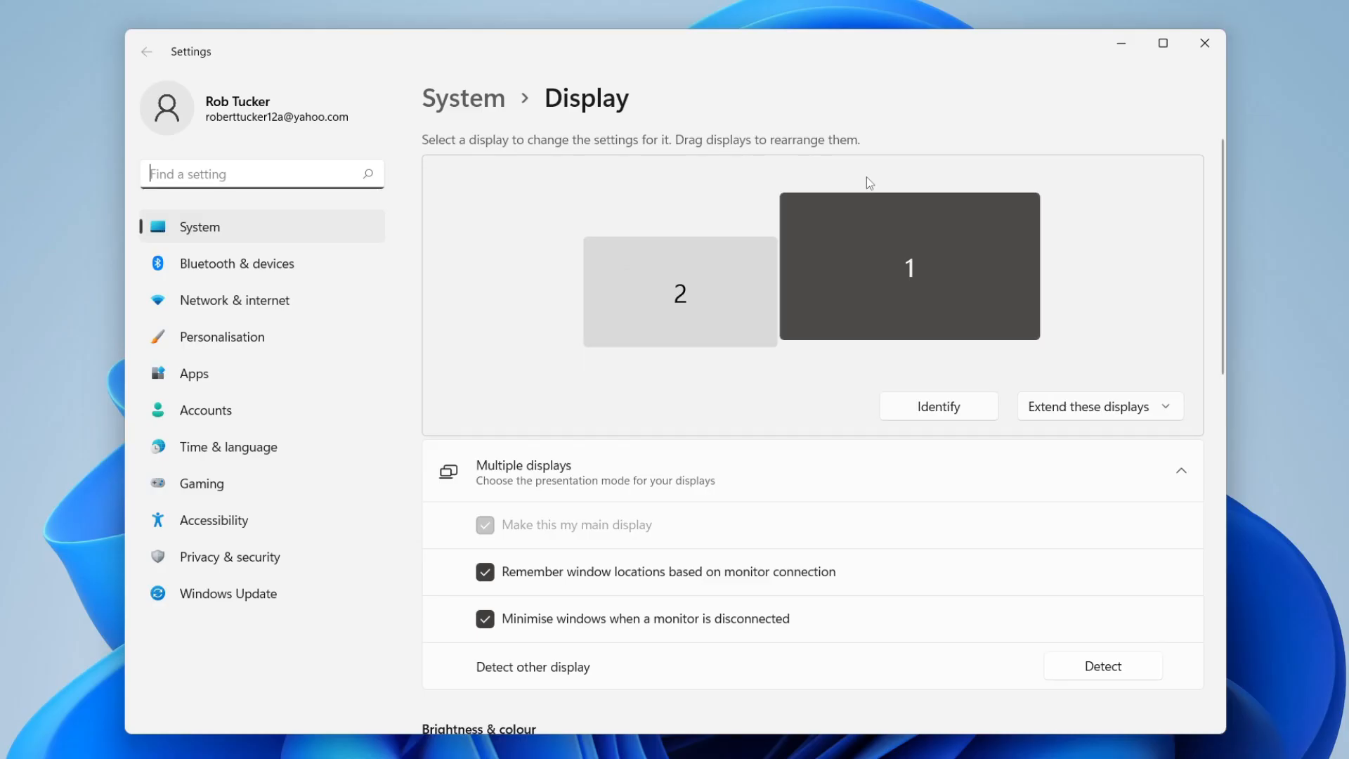
# Step: Drag display 2 down and centre it directly beneath display 1 in the arrangement
pyautogui.click(909, 267)
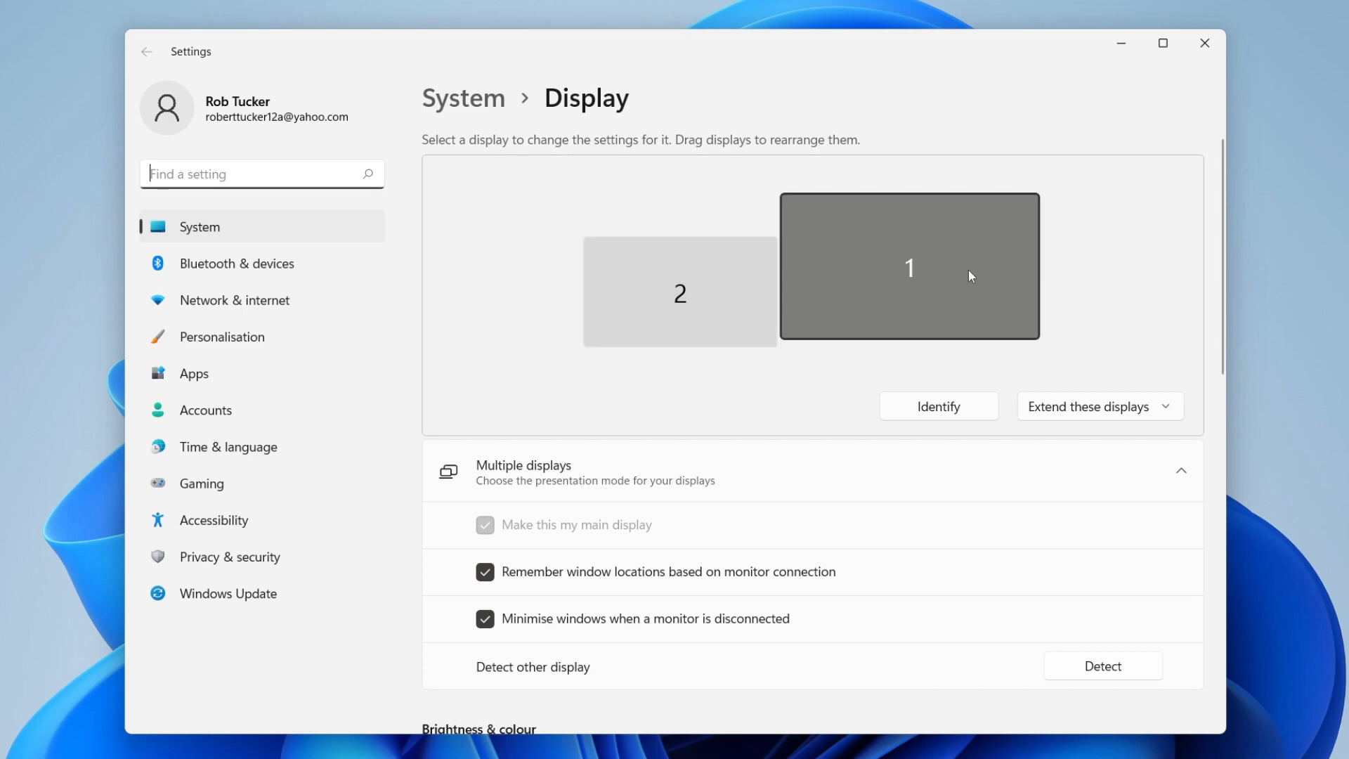
pyautogui.moveTo(680, 290); pyautogui.dragTo(727, 347)
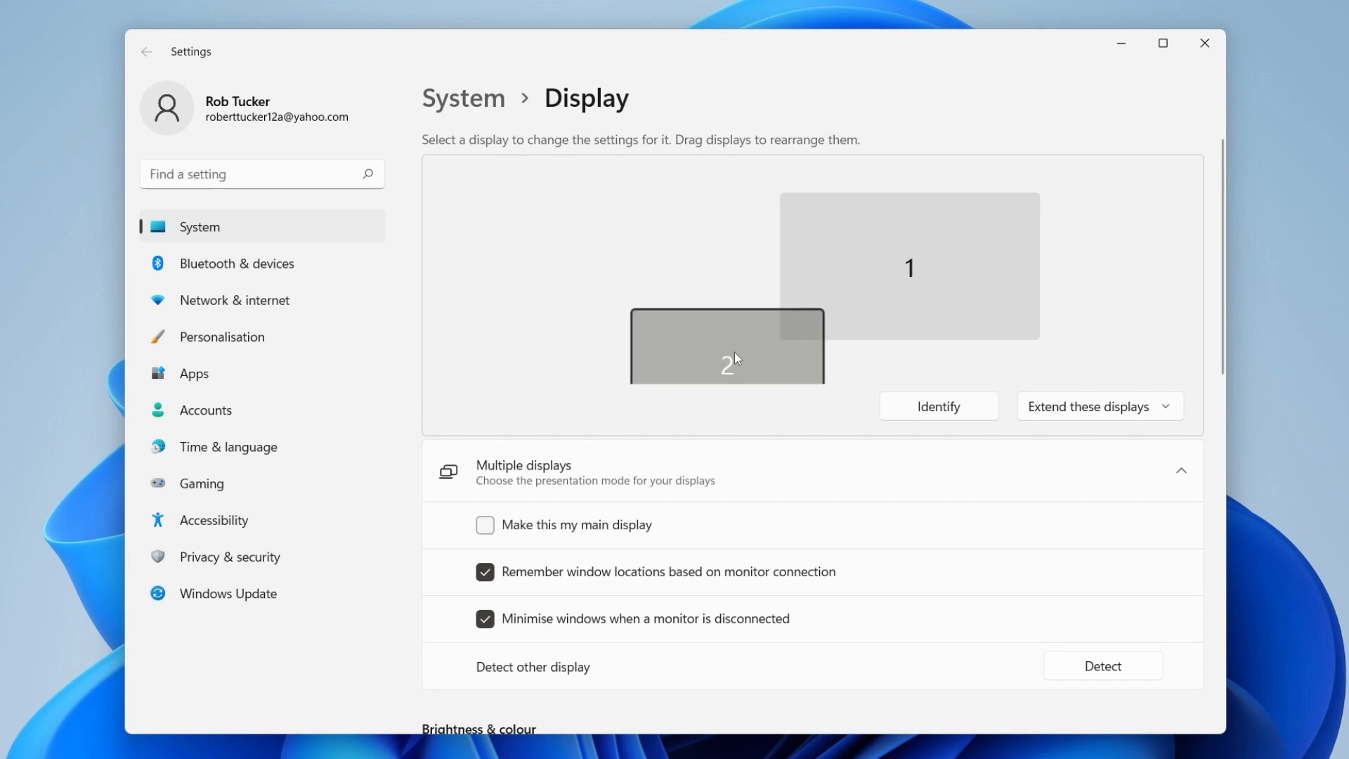
pyautogui.moveTo(726, 345); pyautogui.dragTo(806, 320)
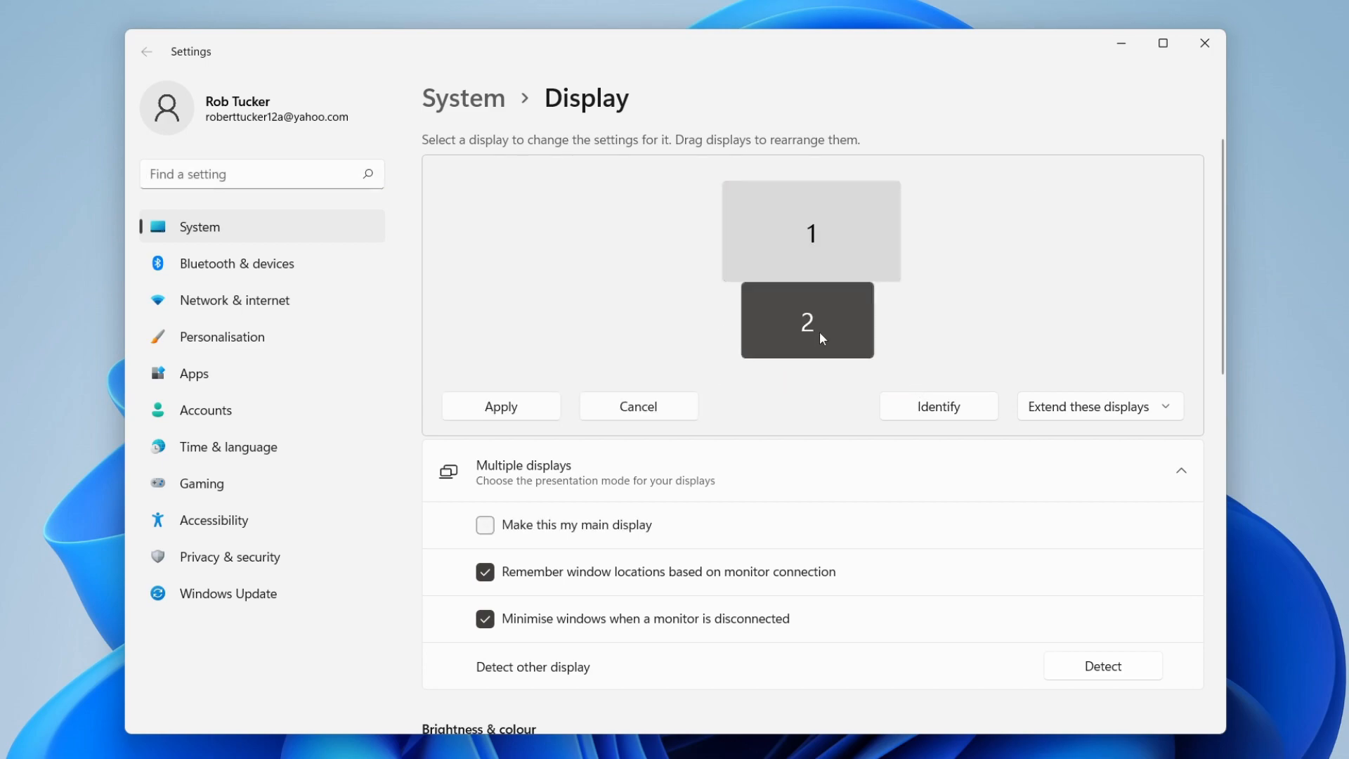
pyautogui.click(815, 316)
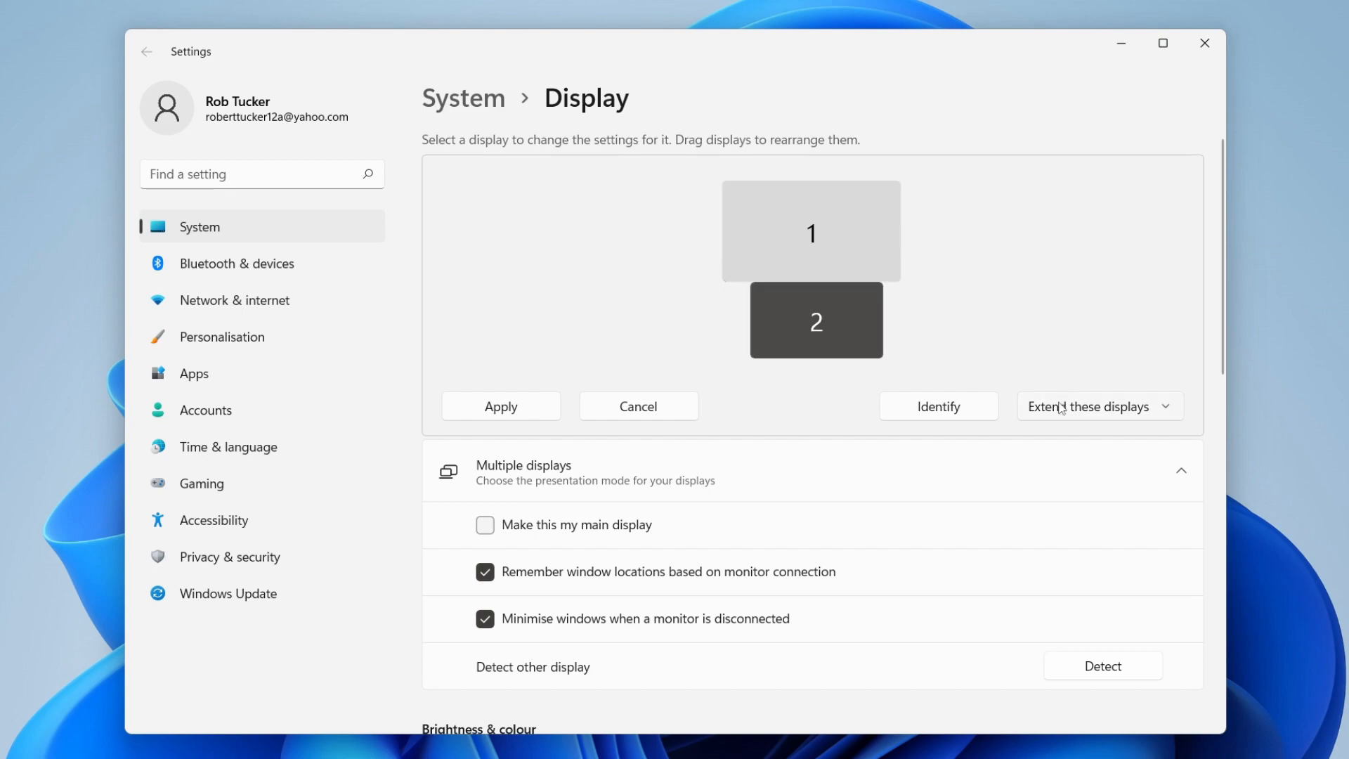
pyautogui.click(1097, 405)
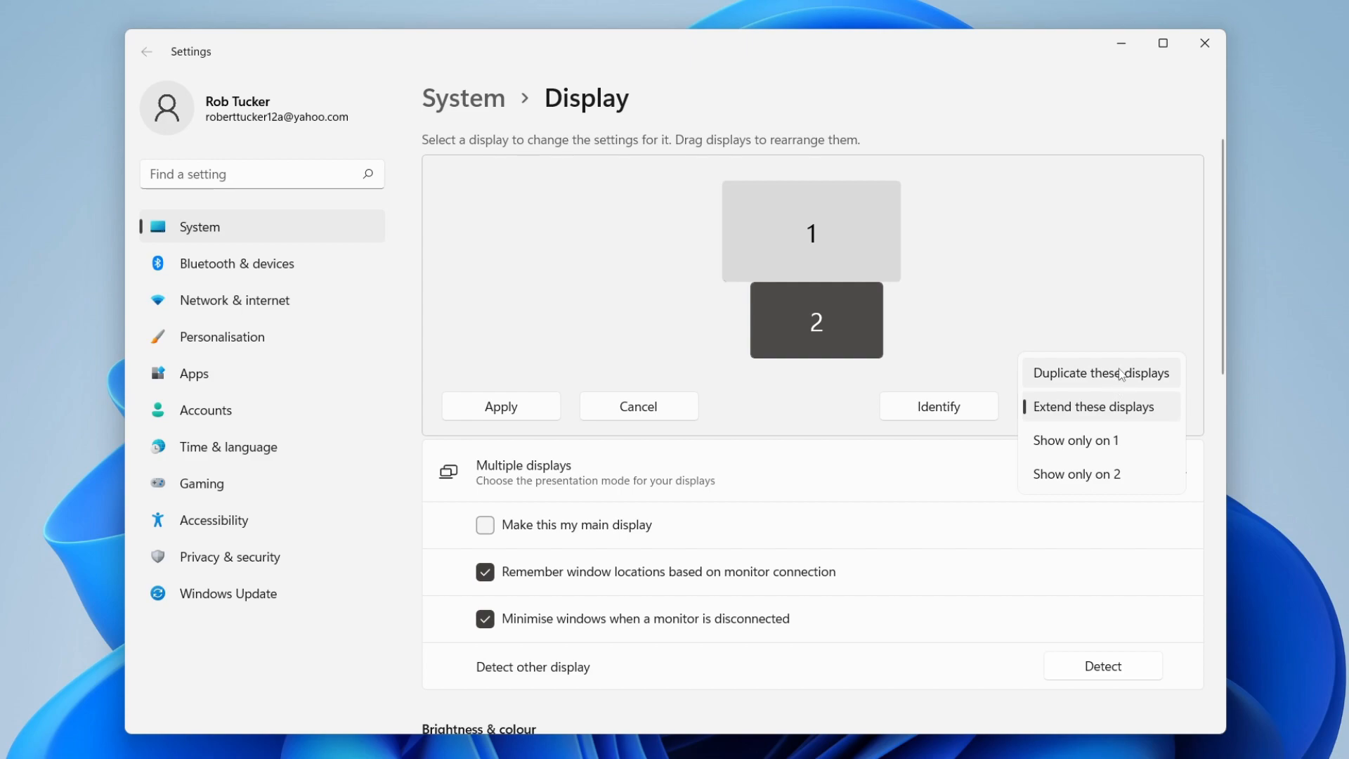
pyautogui.moveTo(1143, 479)
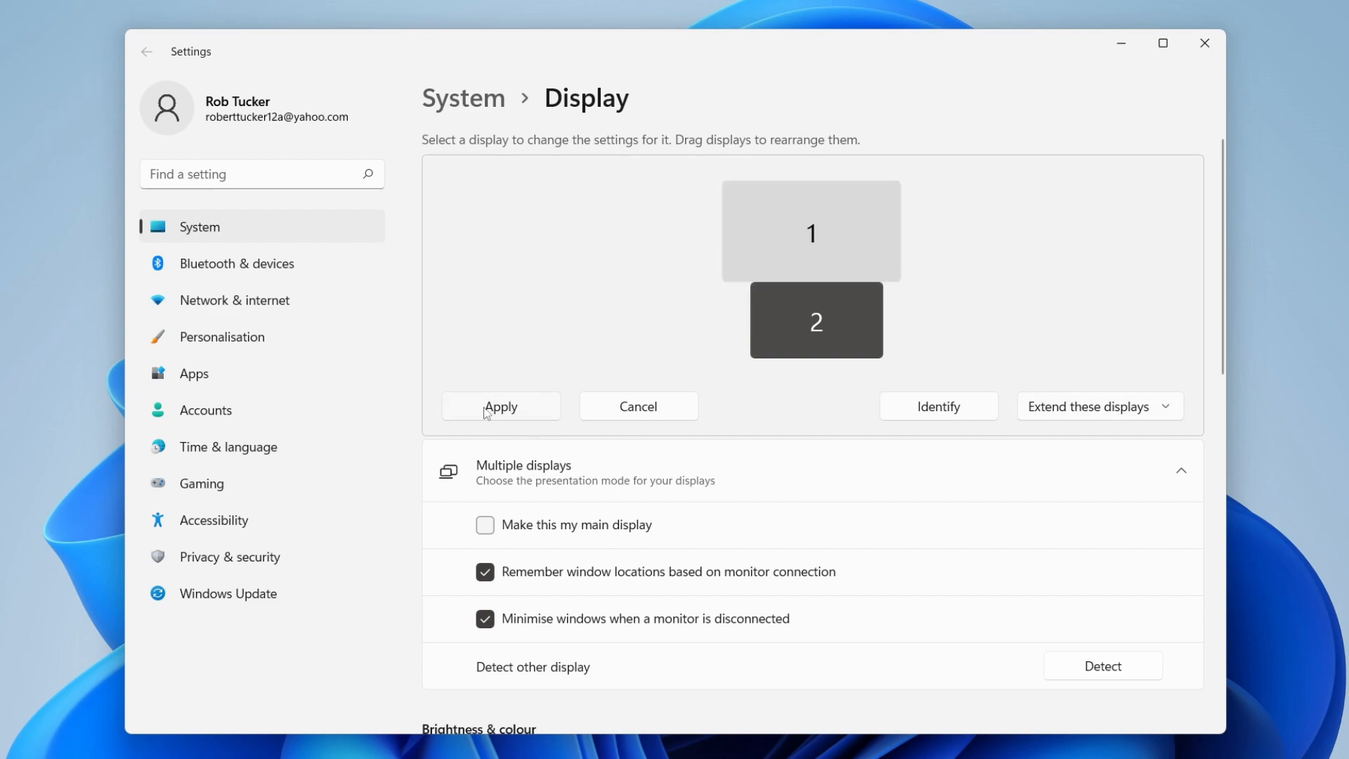
pyautogui.scroll(-3)
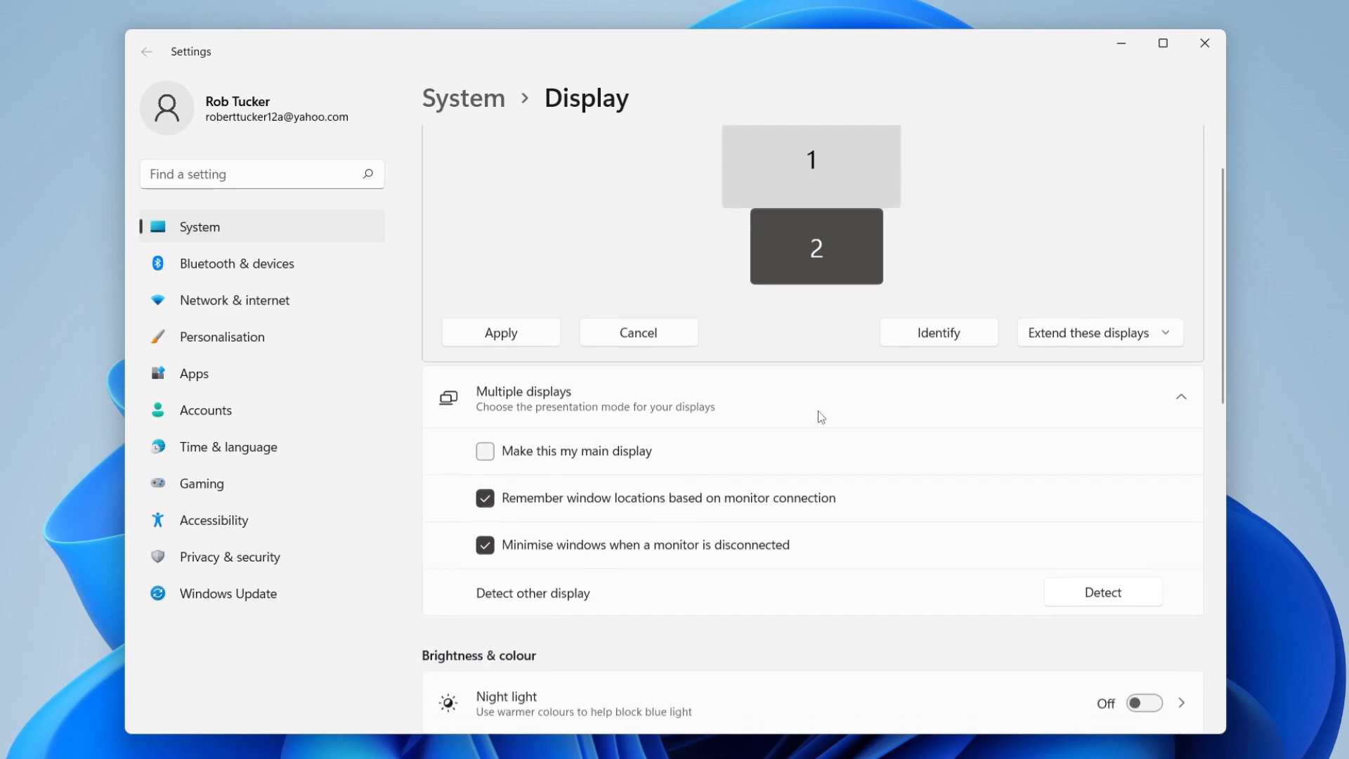
pyautogui.scroll(-3)
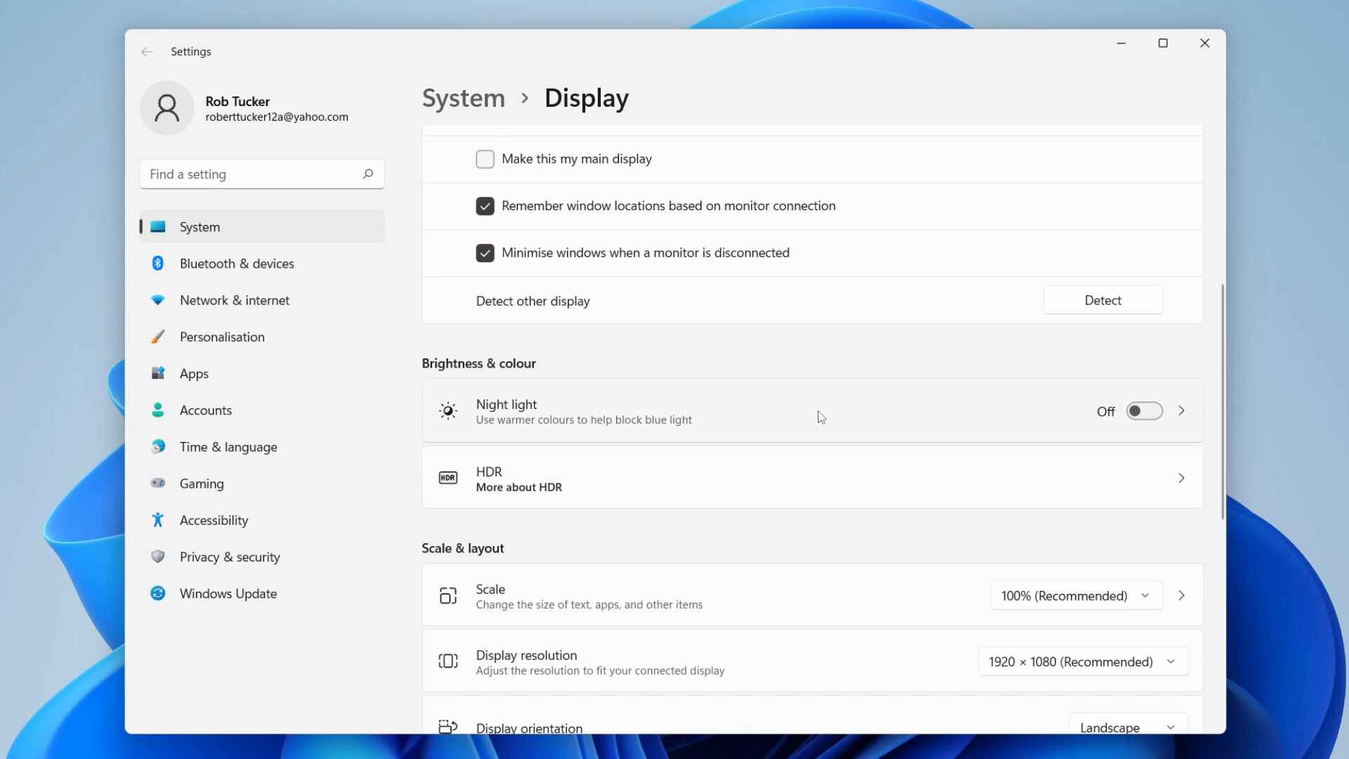
pyautogui.scroll(-3)
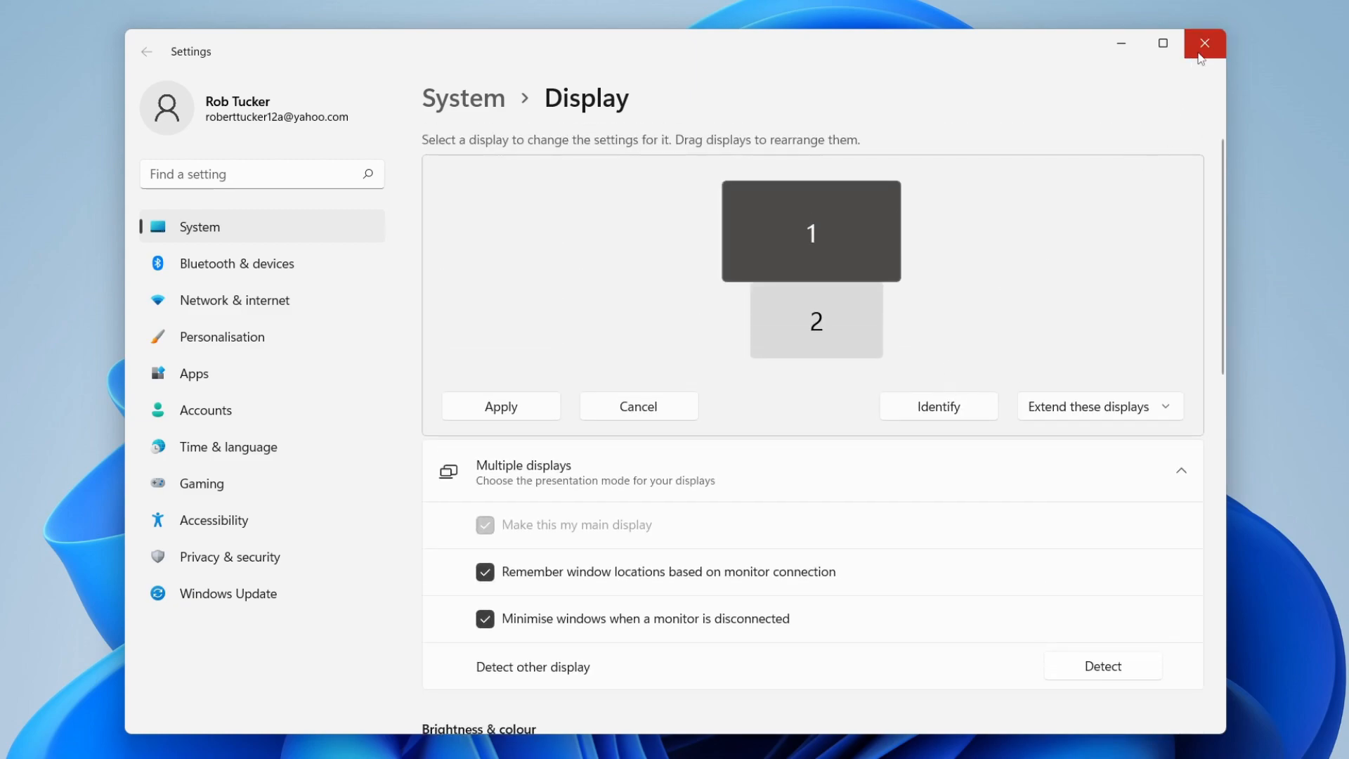
pyautogui.moveTo(1121, 71)
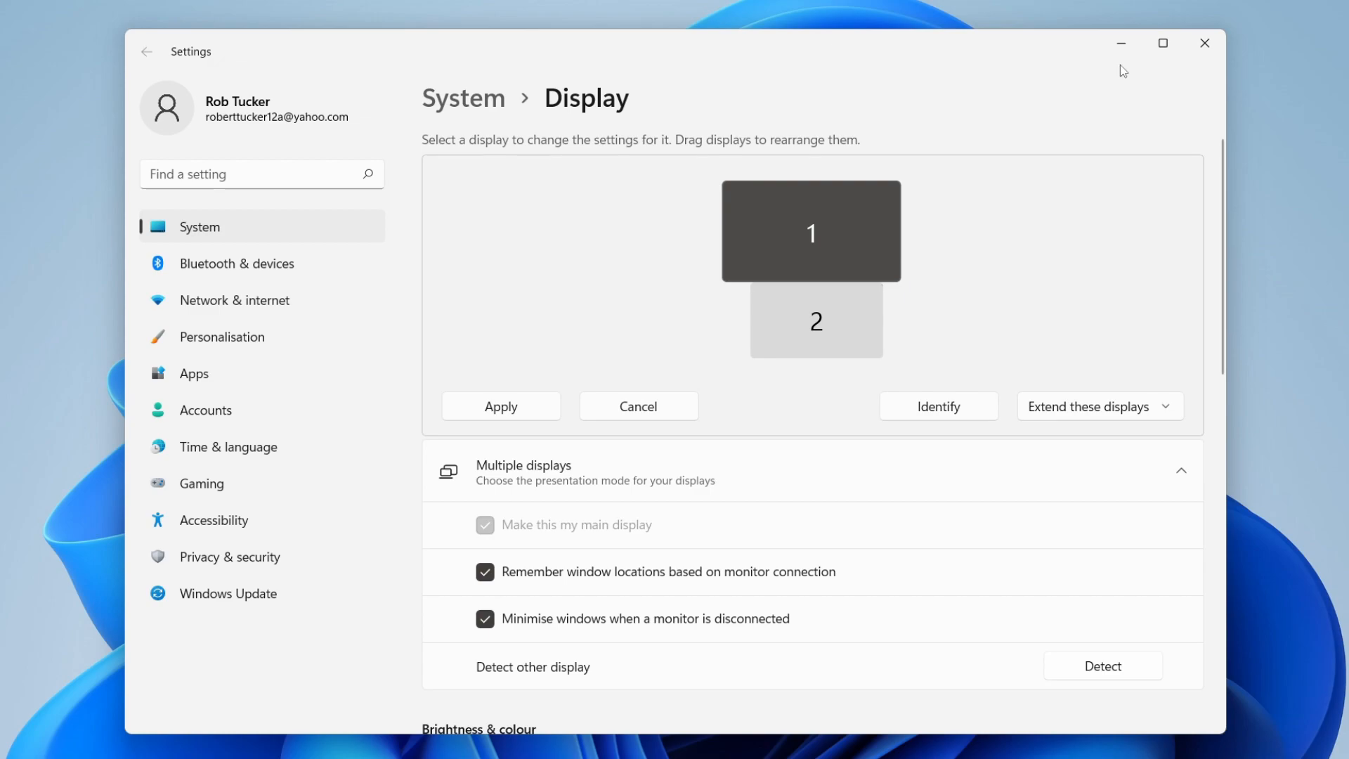